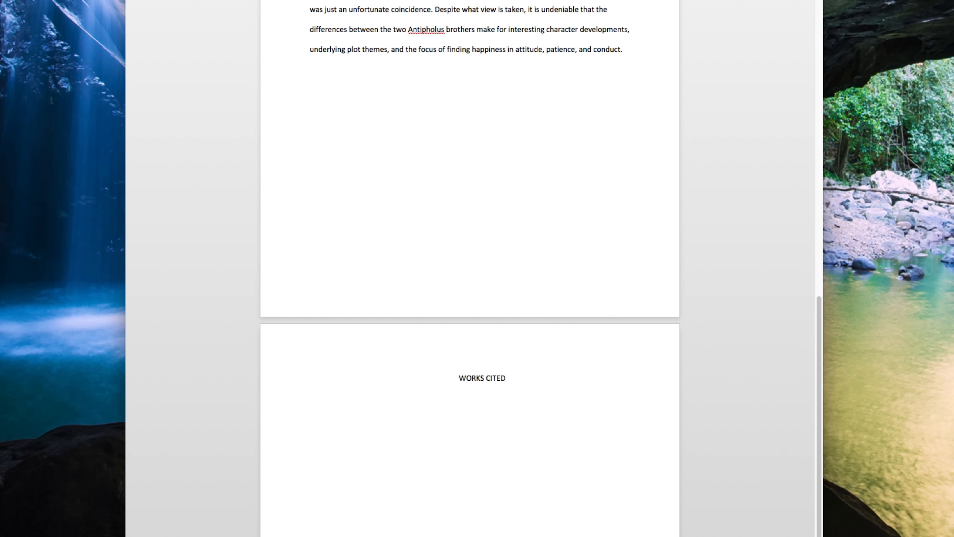
# Select the EasyBib Shakespeare citation and paste it unformatted beneath the Works Cited heading
pyautogui.scroll(-3)
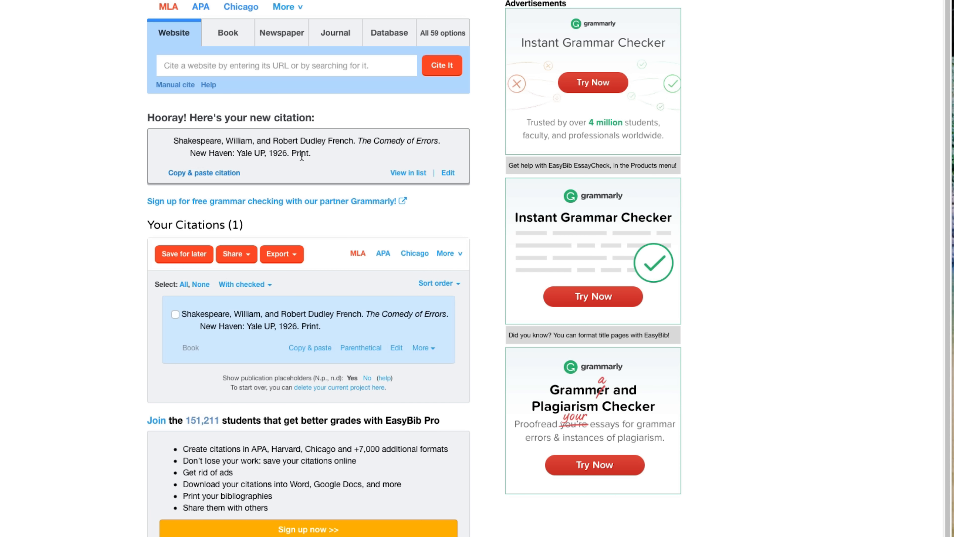
pyautogui.moveTo(174, 141); pyautogui.dragTo(310, 153)
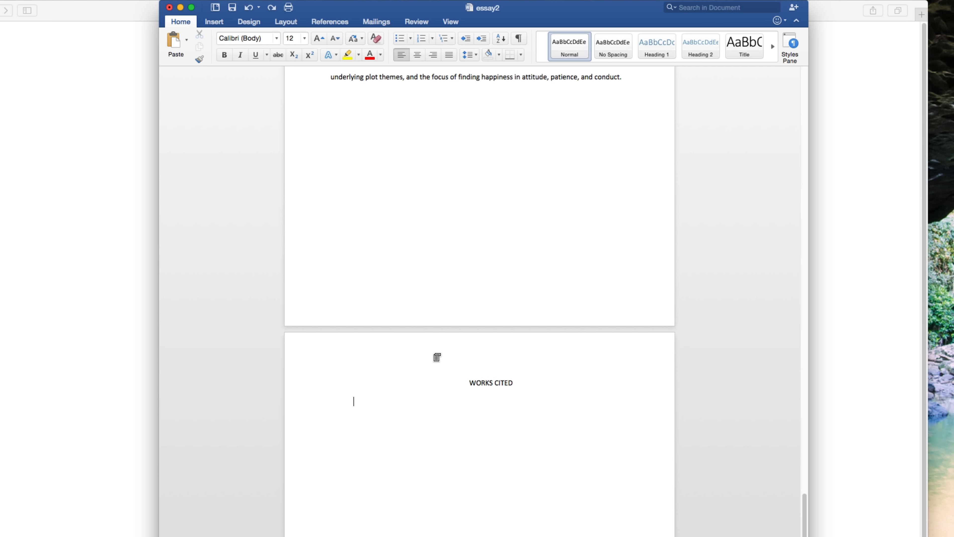
pyautogui.press('Shift+Option+Command+V')
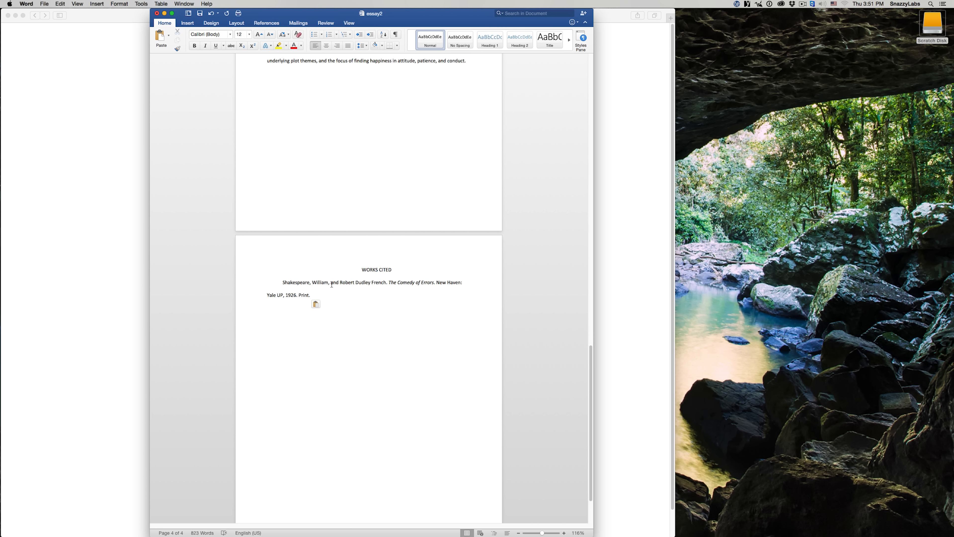
pyautogui.click(311, 295)
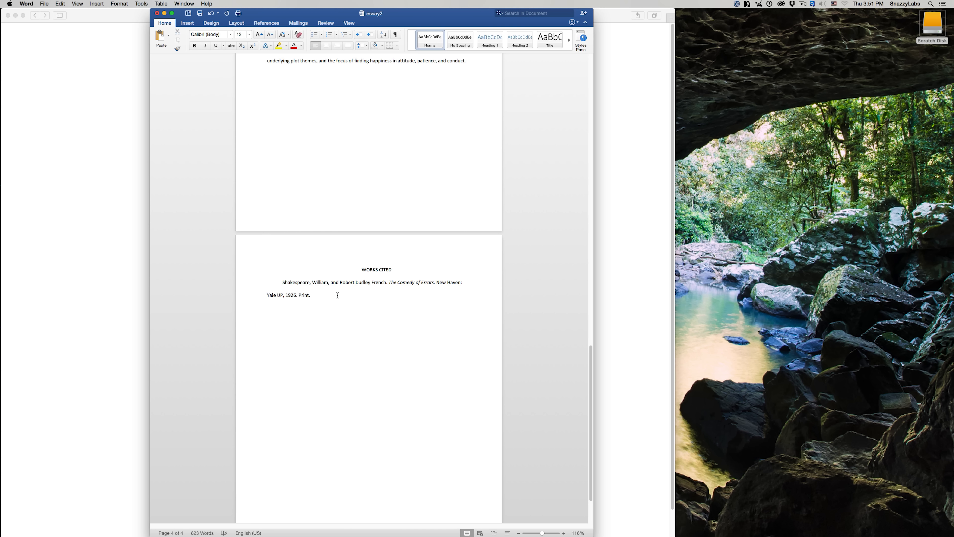
pyautogui.click(310, 295)
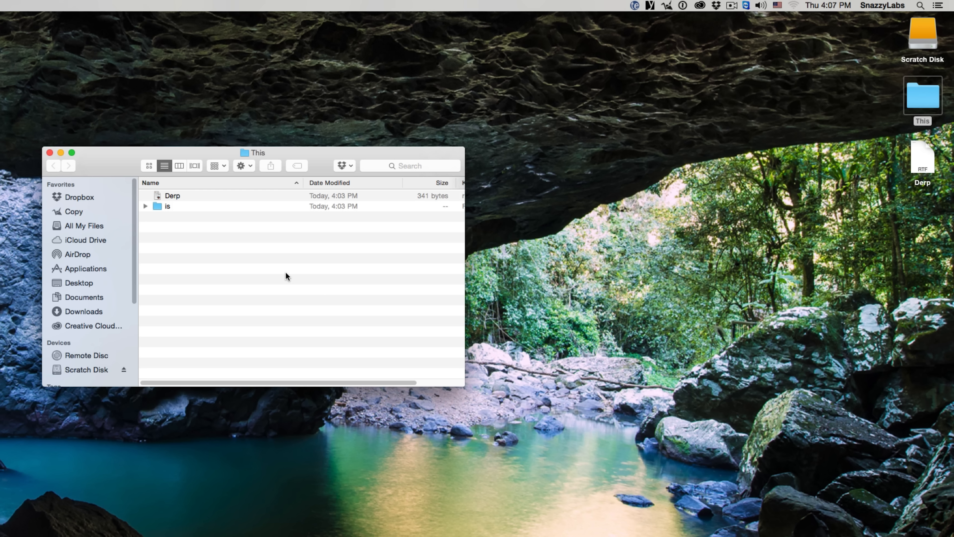
pyautogui.moveTo(220, 193)
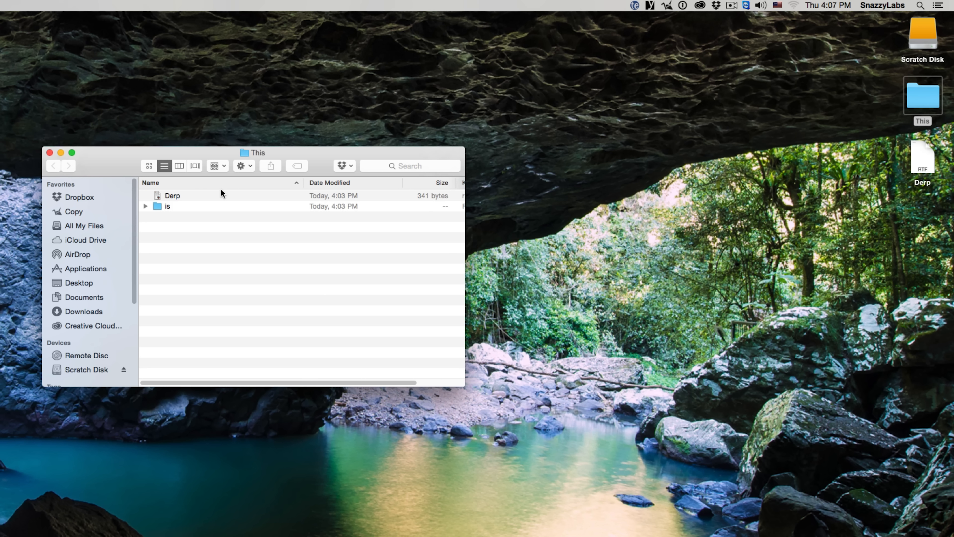
pyautogui.moveTo(188, 204)
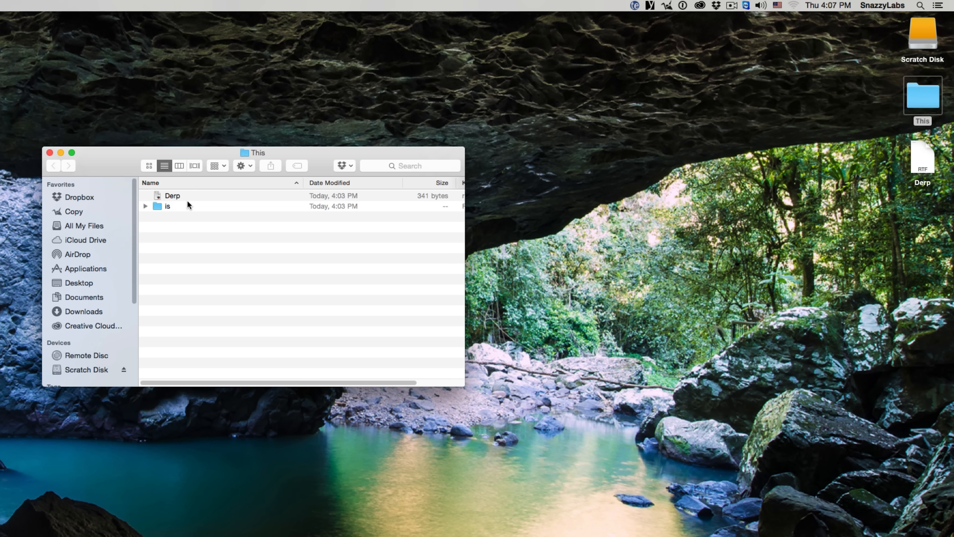
pyautogui.moveTo(191, 201)
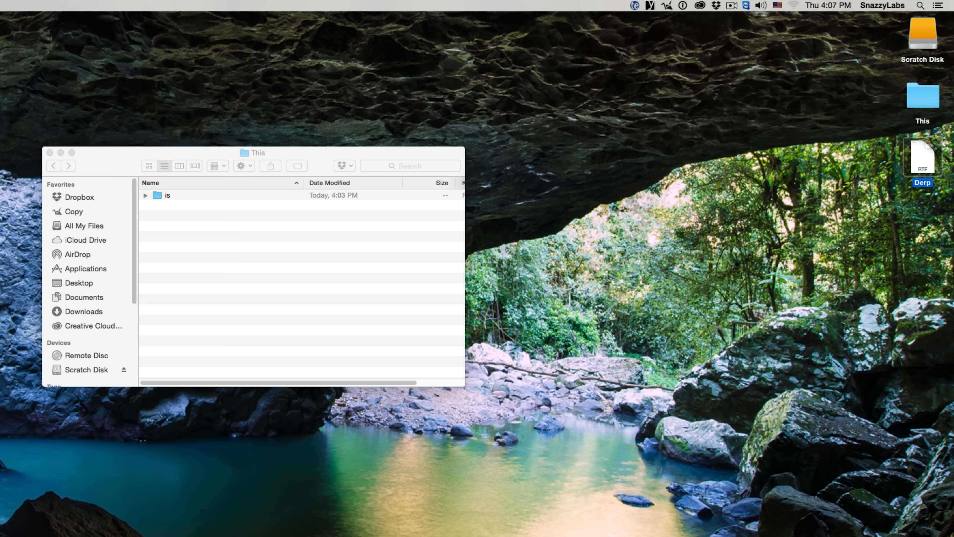
pyautogui.moveTo(43, 35)
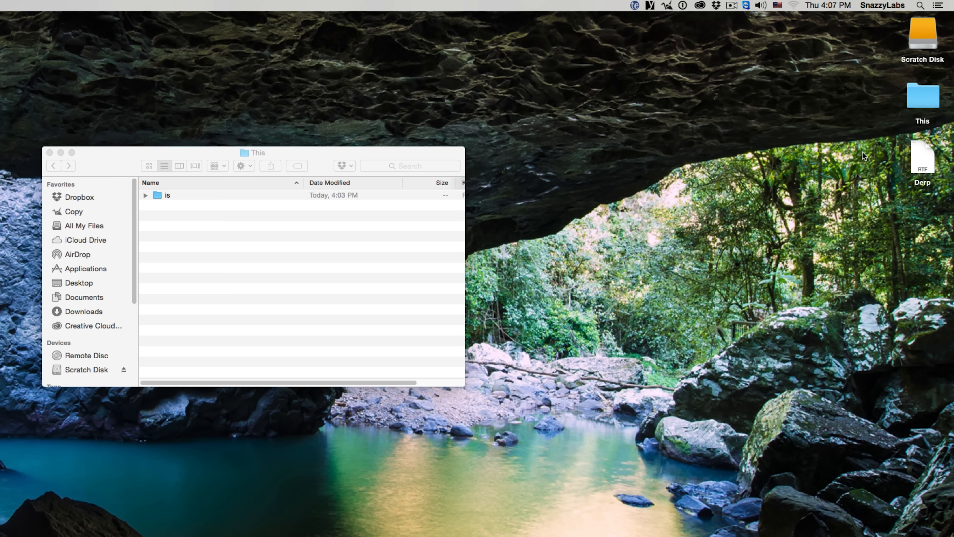
# Copy Derp from the desktop and move it into the crazy folder with Option+Command+V
pyautogui.click(923, 159)
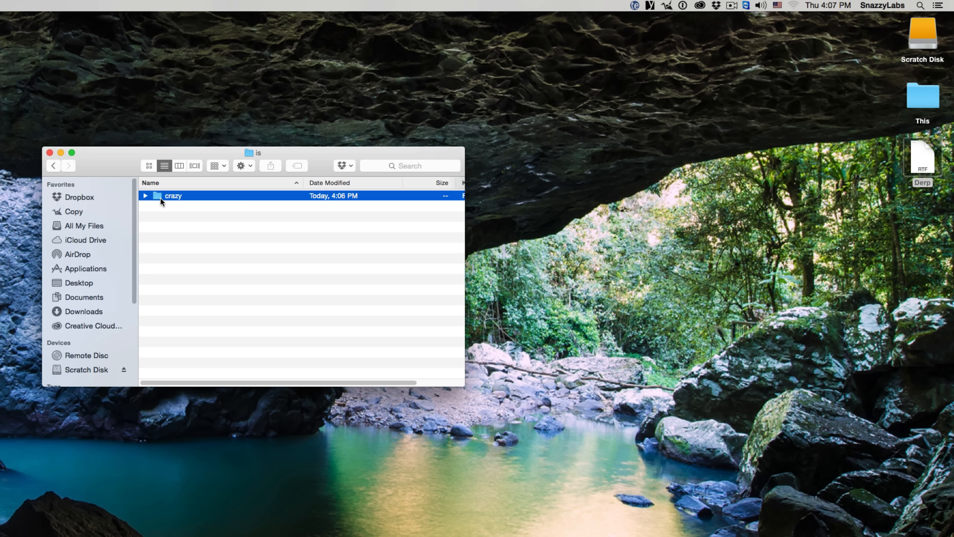
pyautogui.doubleClick(173, 196)
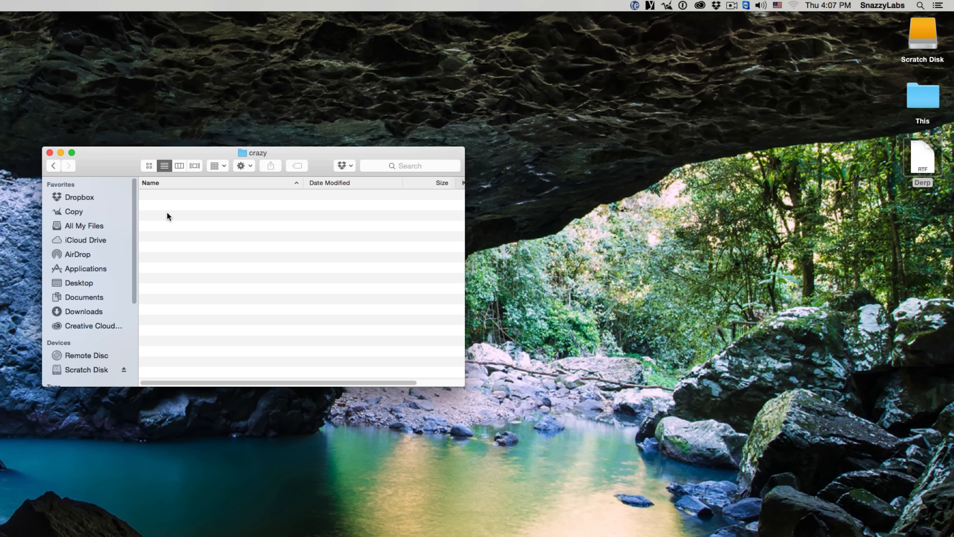
pyautogui.press('Option+Command+V')
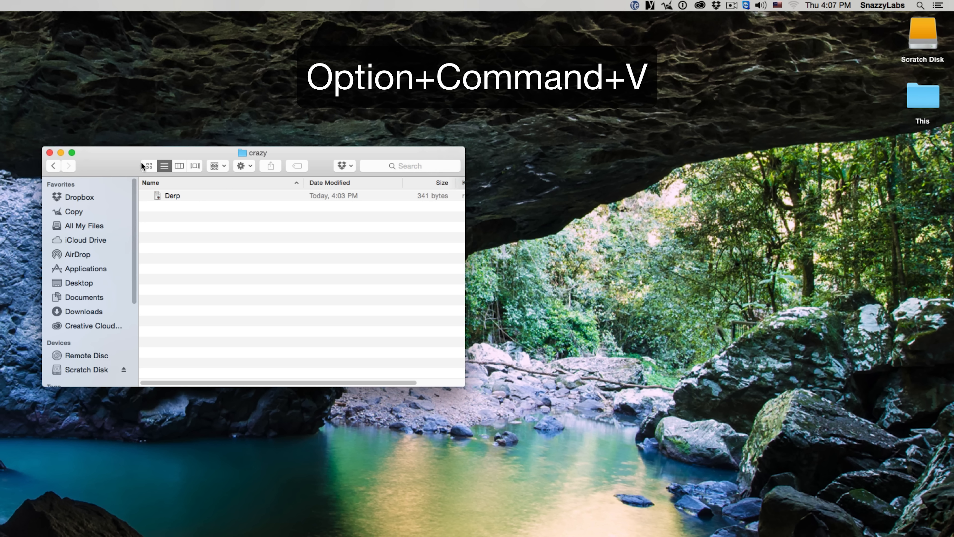
pyautogui.click(60, 3)
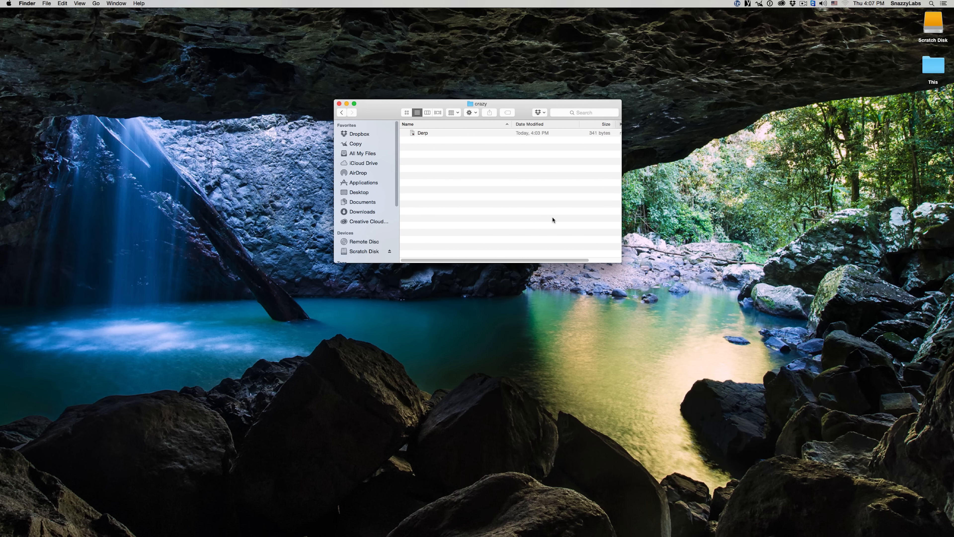
pyautogui.moveTo(551, 218)
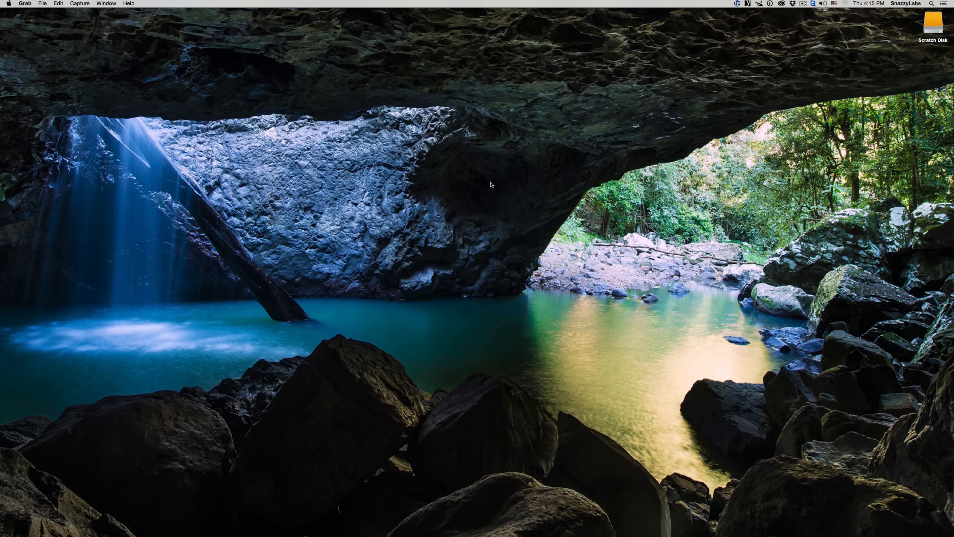
# Capture the whole screen with Grab and decline to save the image
pyautogui.click(80, 4)
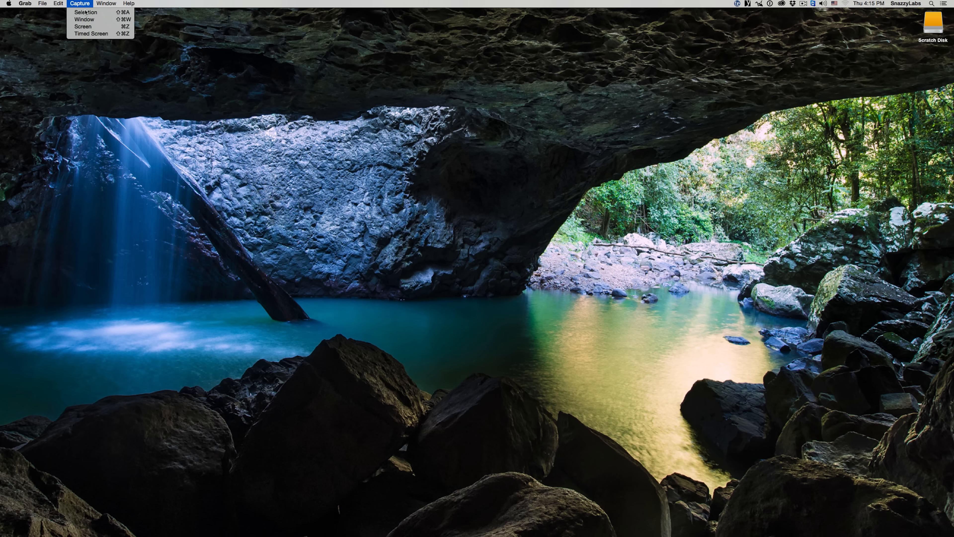
pyautogui.click(85, 12)
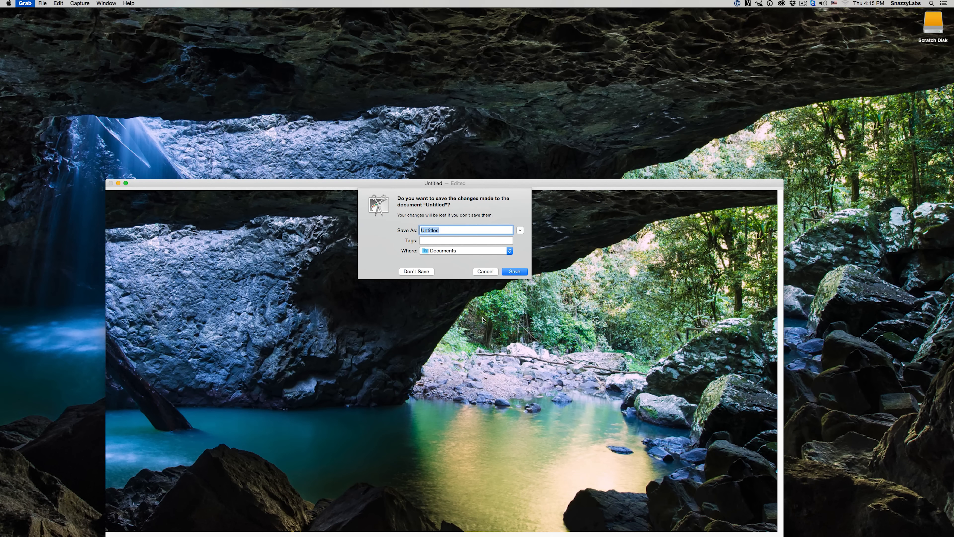
pyautogui.click(416, 272)
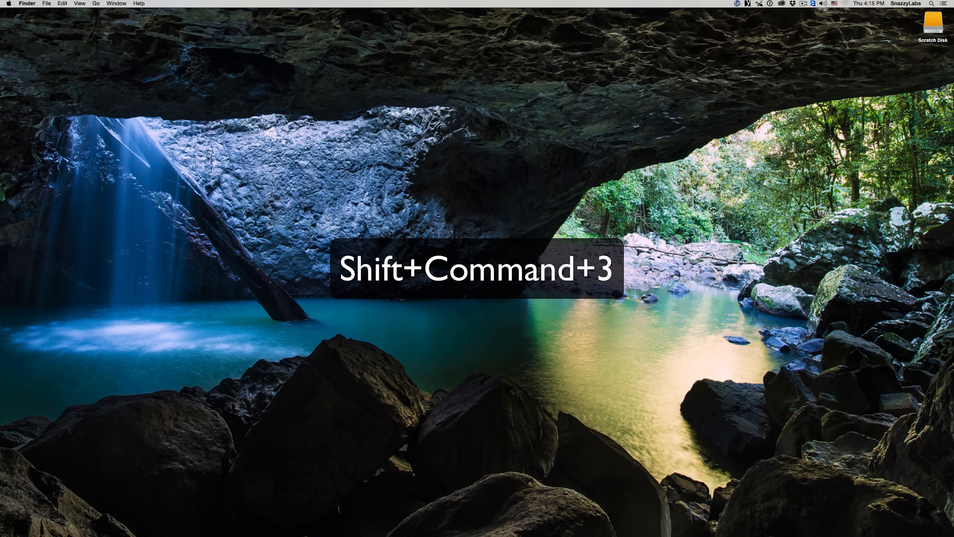
# Save a full-screen screenshot to the desktop with Shift+Command+3 and preview the new file
pyautogui.press('shift+cmd+3')
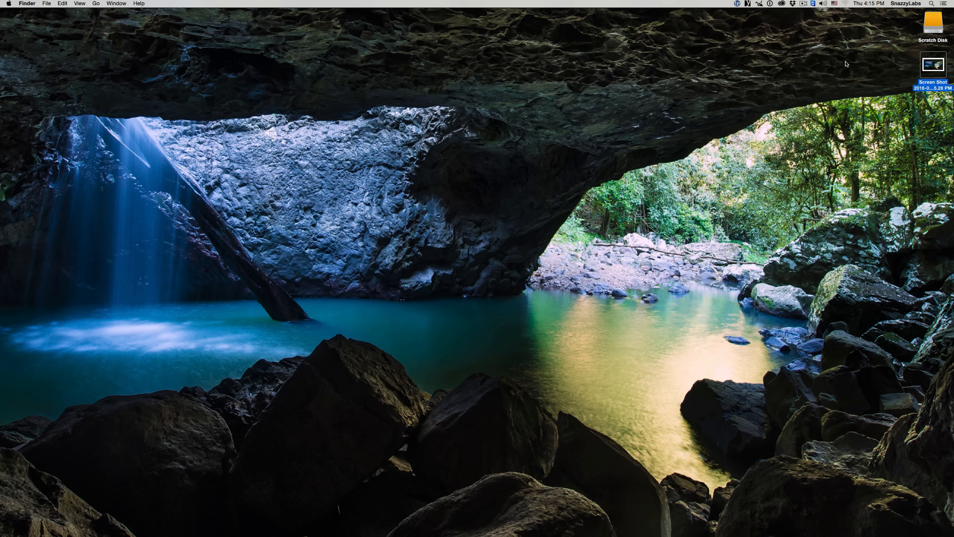
pyautogui.doubleClick(933, 66)
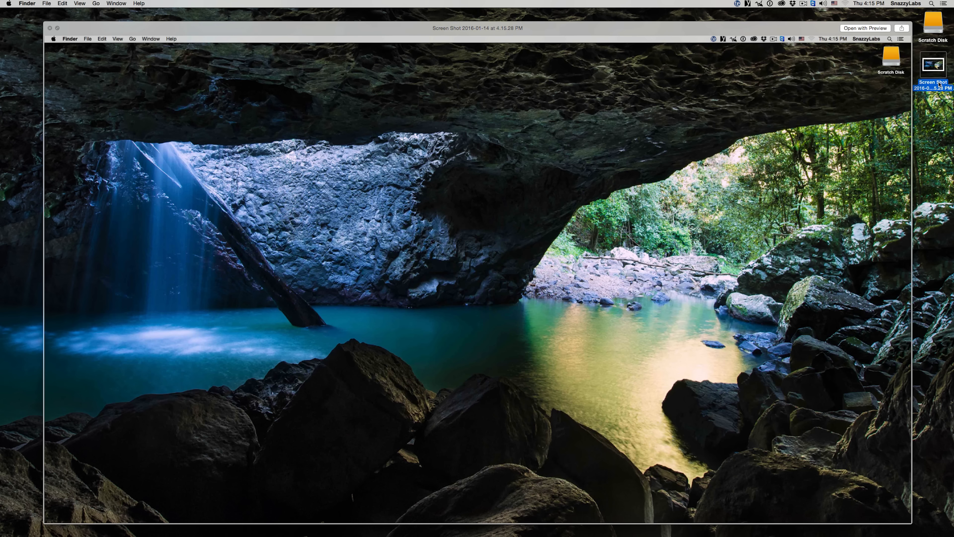
pyautogui.click(50, 28)
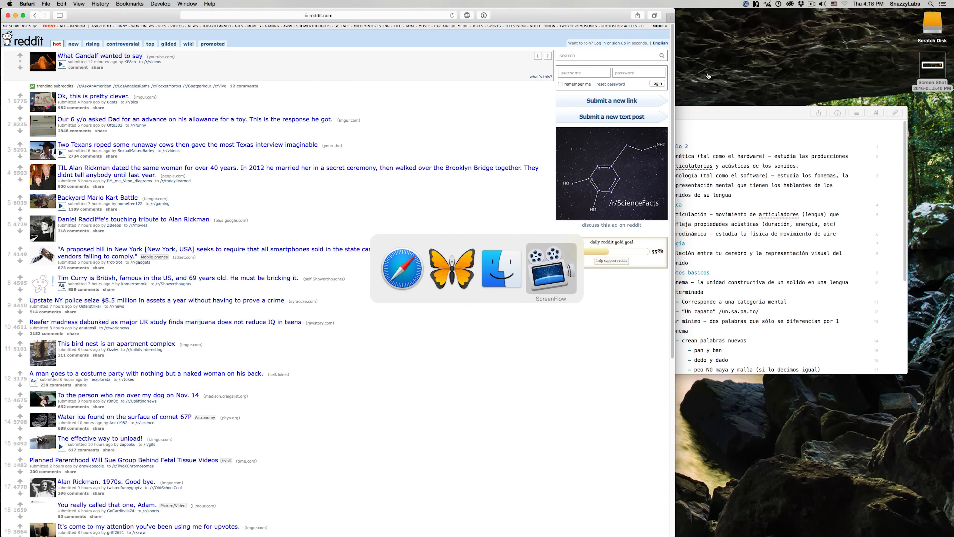
pyautogui.moveTo(500, 268)
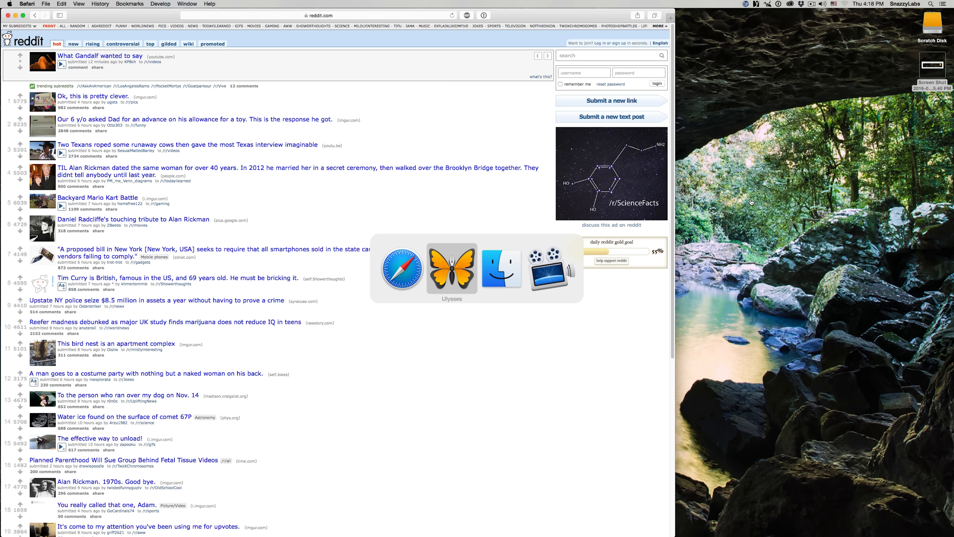
pyautogui.moveTo(495, 271)
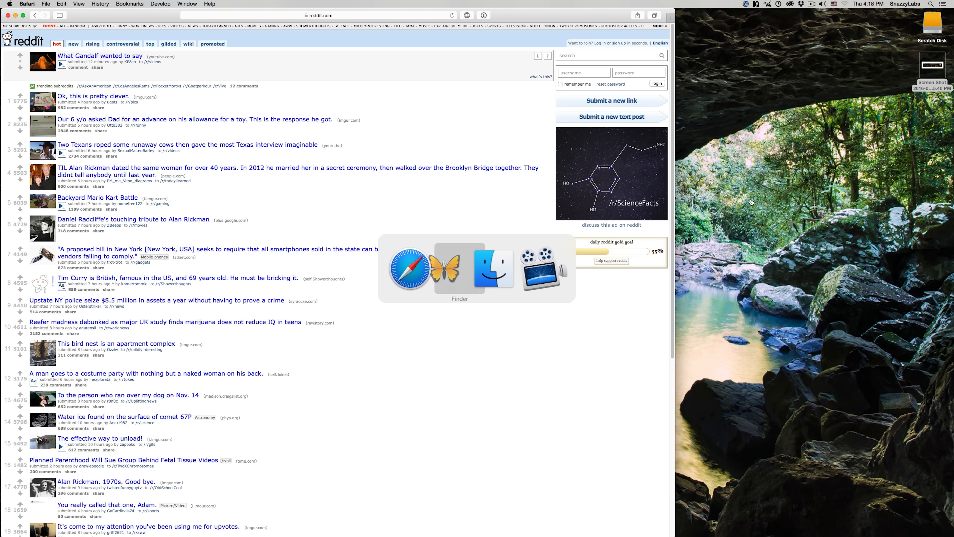